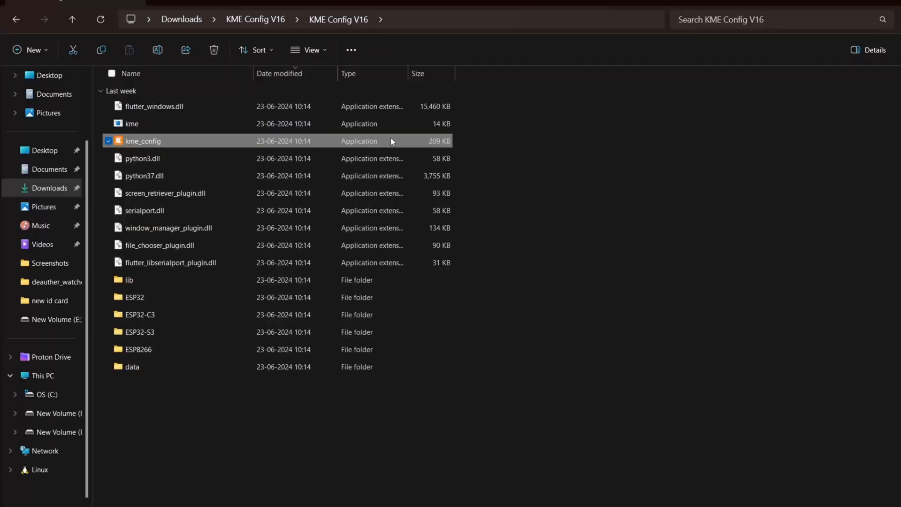
- Launch kme_config from the KME Config V16 folder in Downloads
double_click(143, 141)
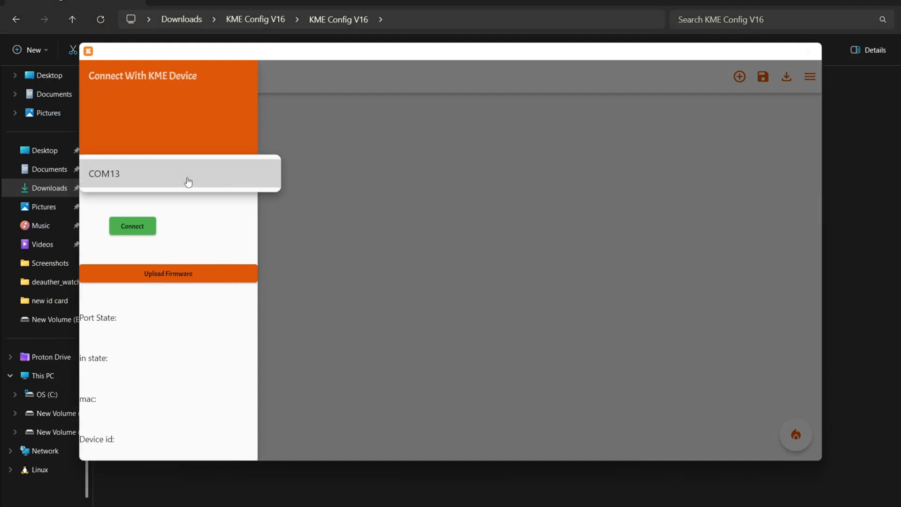
- Choose port COM13 and connect to the KME device
click(132, 225)
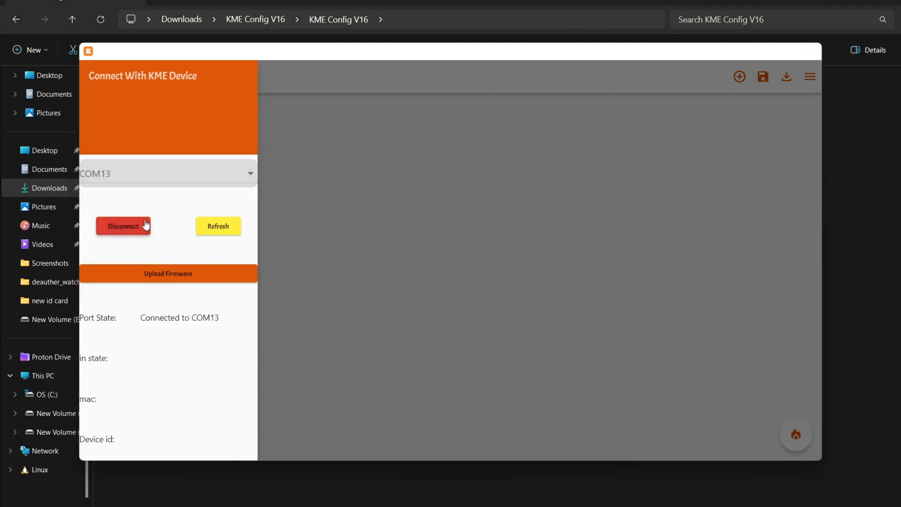
click(168, 274)
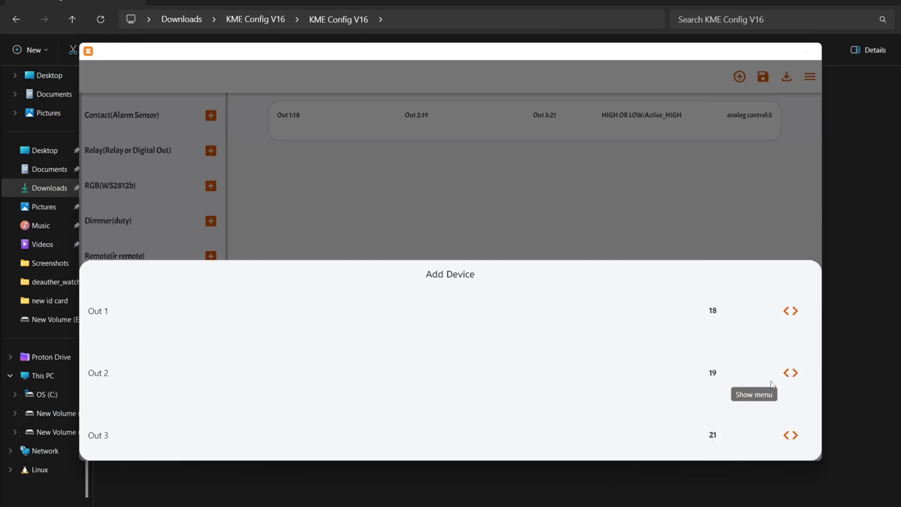
- Scroll the Add Device form to review outputs 18, 19, 21 set Active_HIGH
scroll(down, 3)
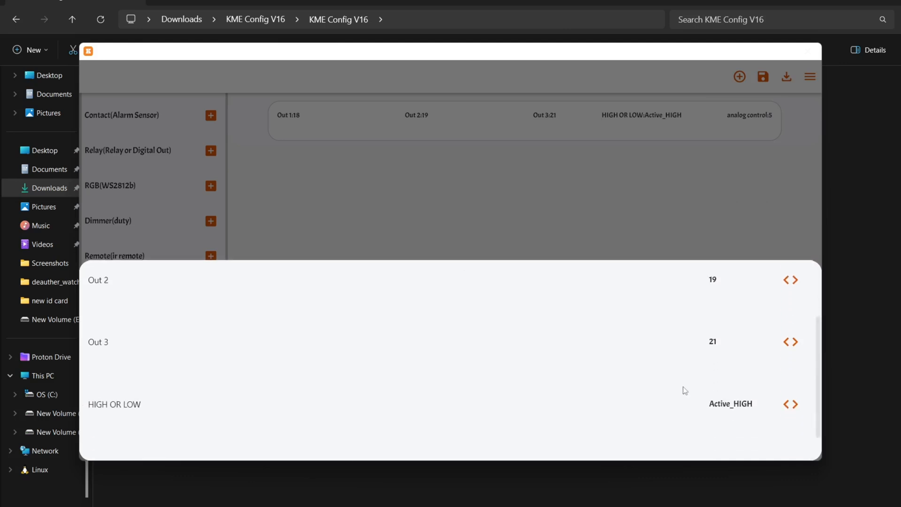